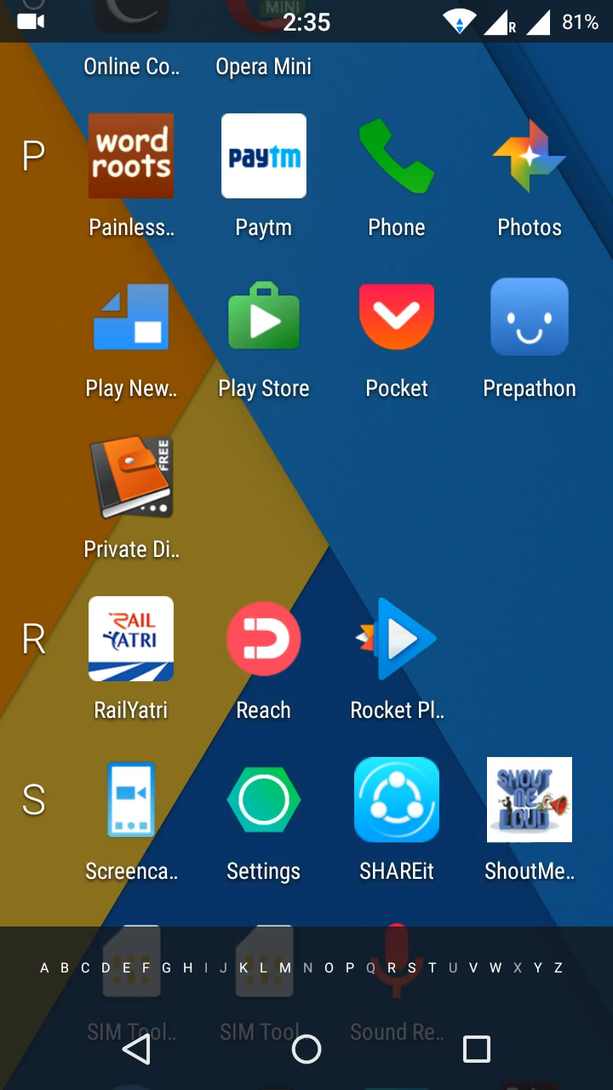
Launch MX Player from the app drawer, opening its Download folder with Lean-On
scroll("up", 3)
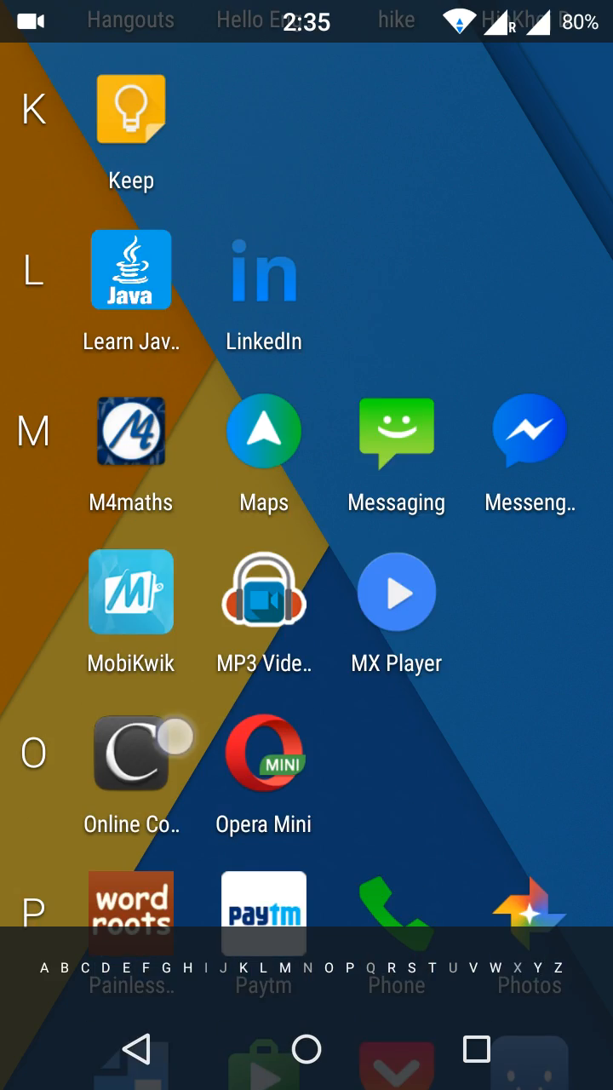
left_click(395, 592)
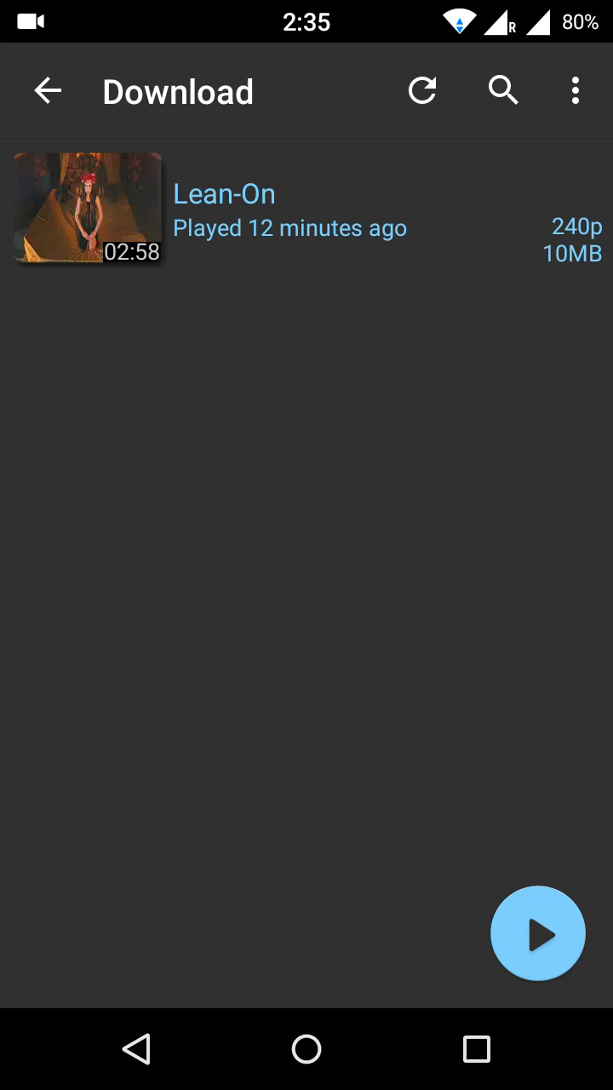
Bring up the recent-apps overview from MX Player
left_click(476, 1050)
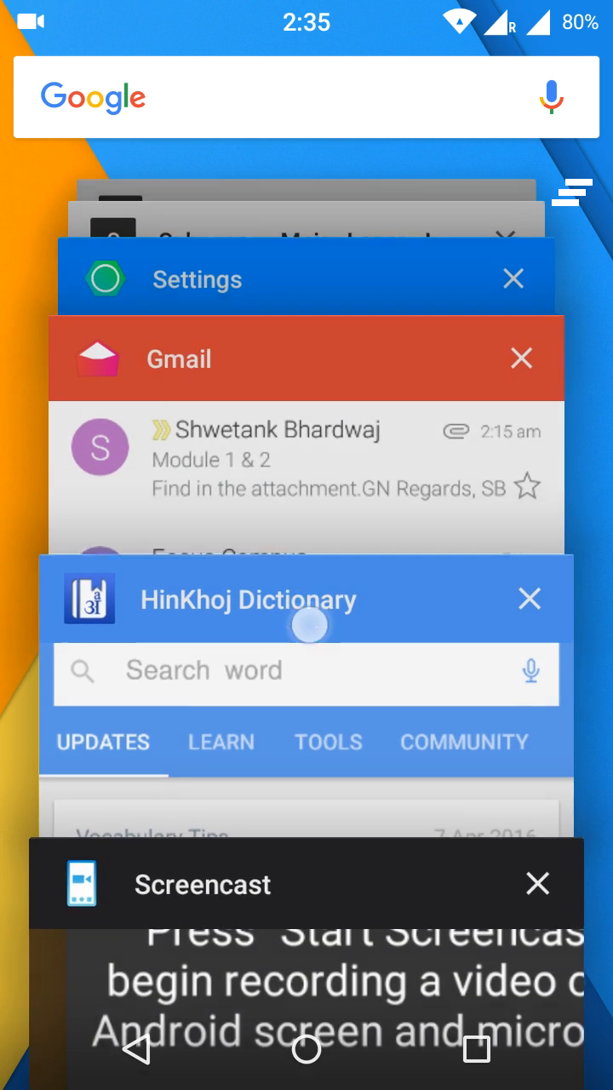
Switch to the browser card showing the Subscene Major Lazer – Lean On subtitle page
scroll("down", 3)
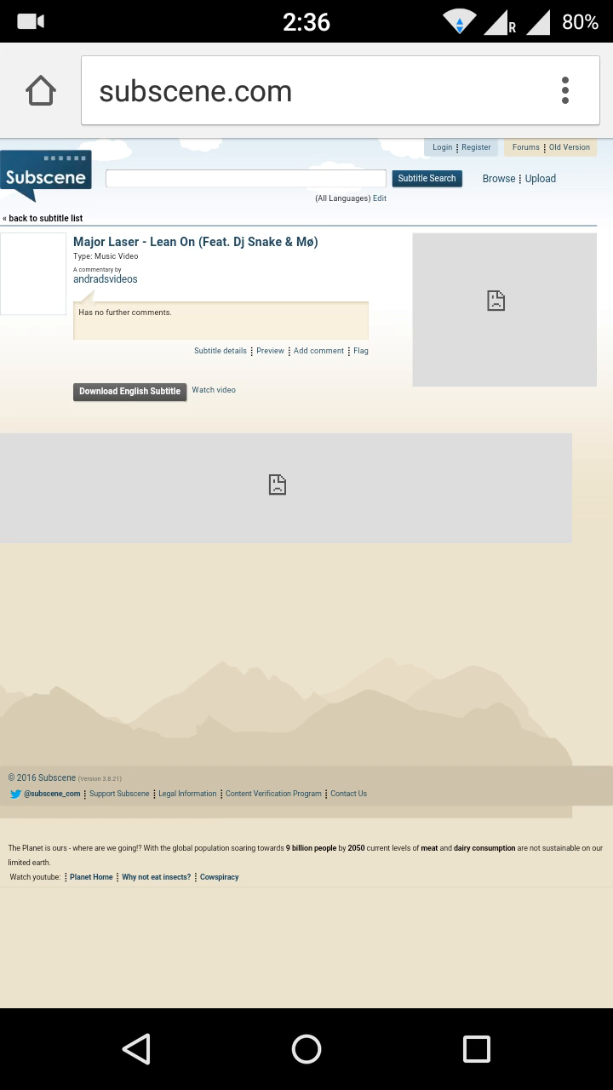
Download the English Lean On subtitle and return to recent apps
left_click(476, 1049)
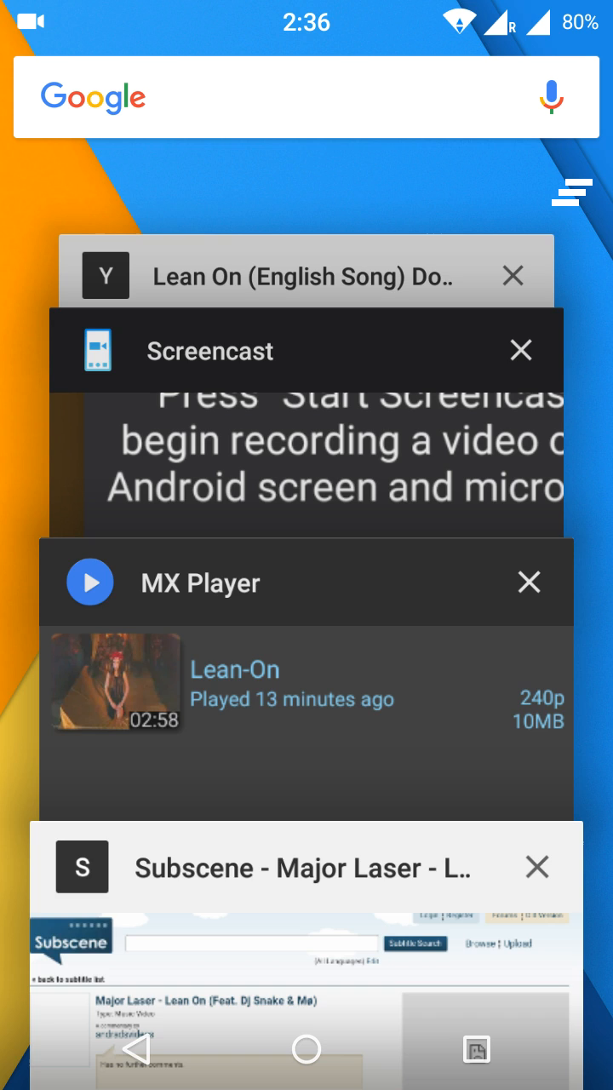
Leave recents for the app list and open ES File Explorer's navigation panel
scroll("down", 3)
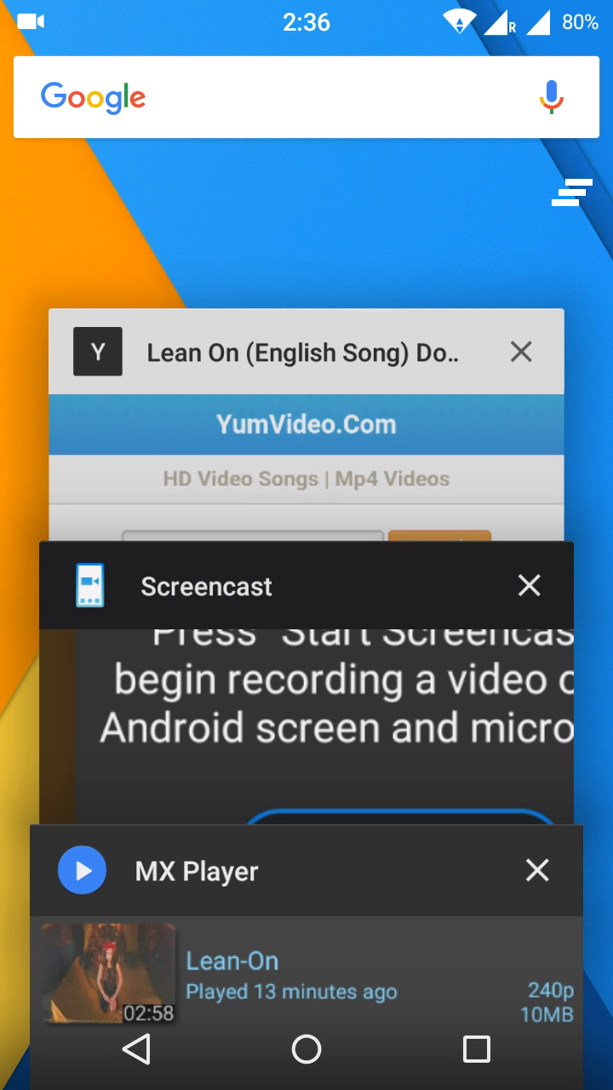
left_click(305, 1049)
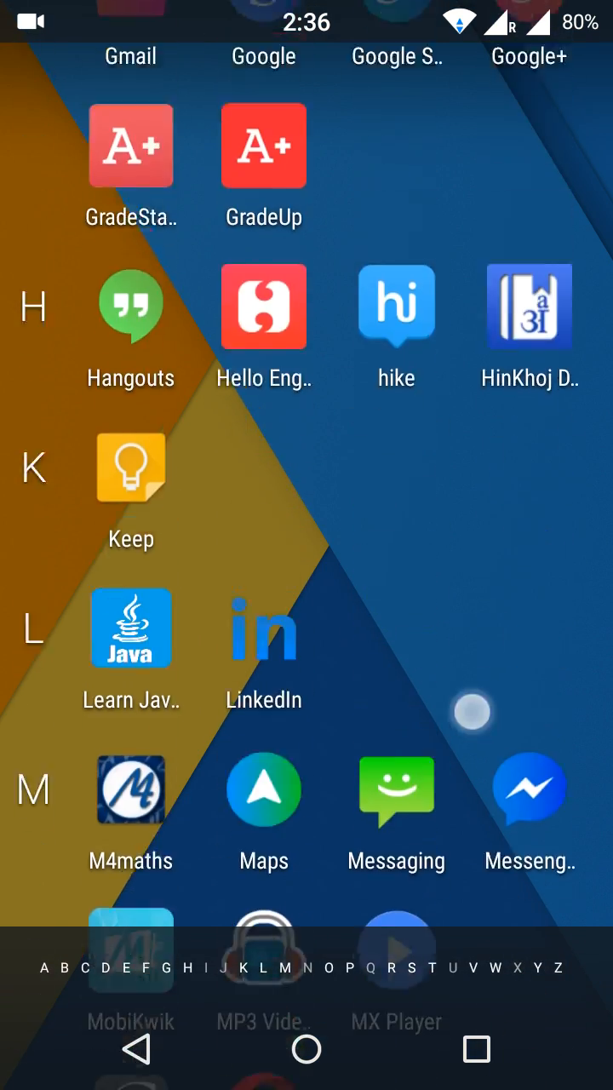
scroll("down", 3)
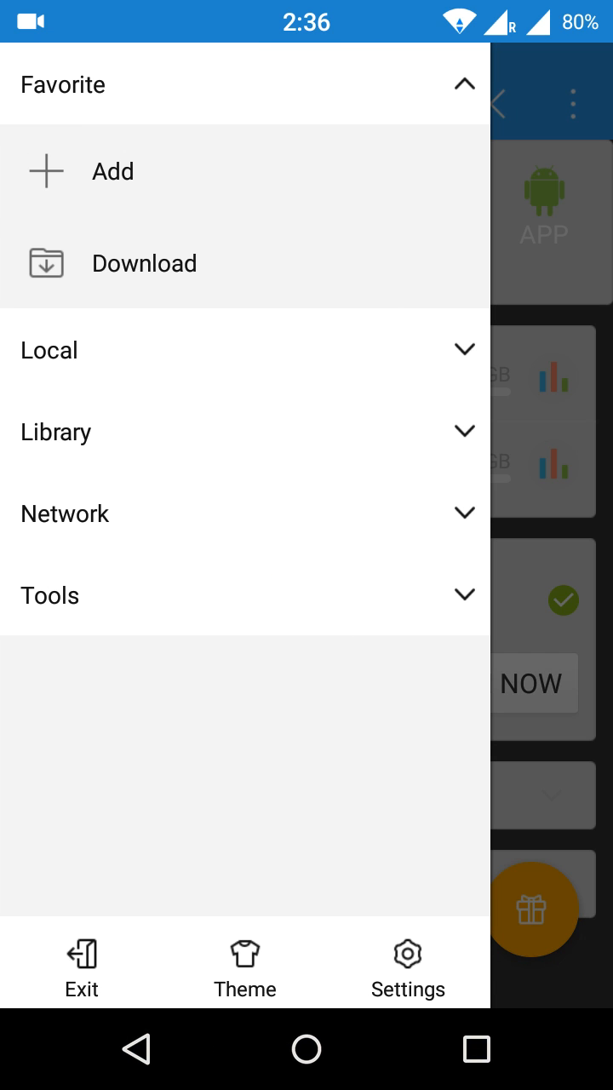
Select the major-laser-lean zip in the Download folder and choose Extract to
left_click(143, 263)
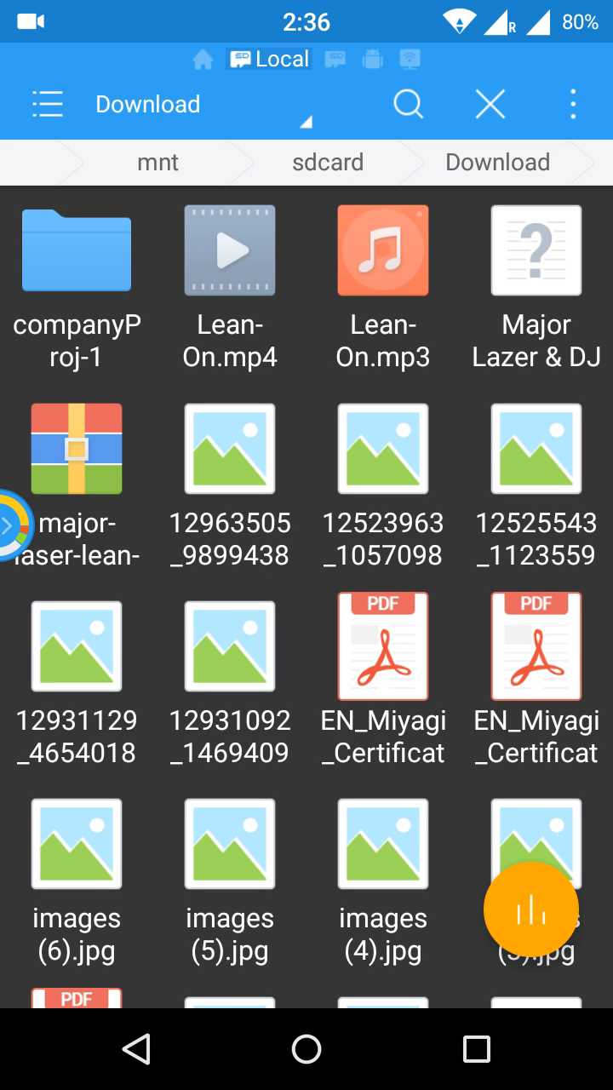
left_click(77, 448)
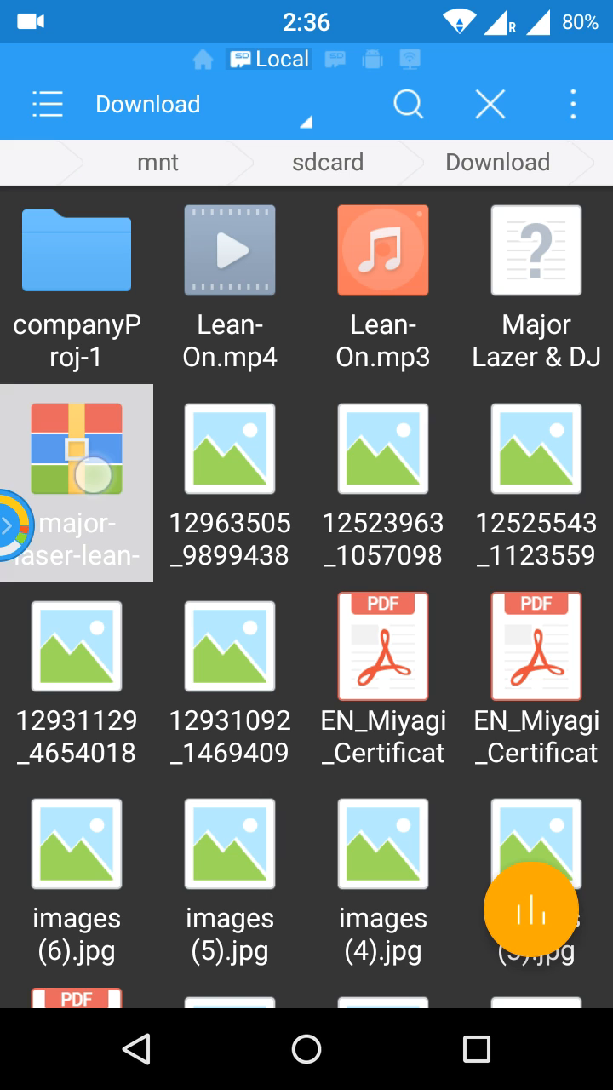
left_click(76, 473)
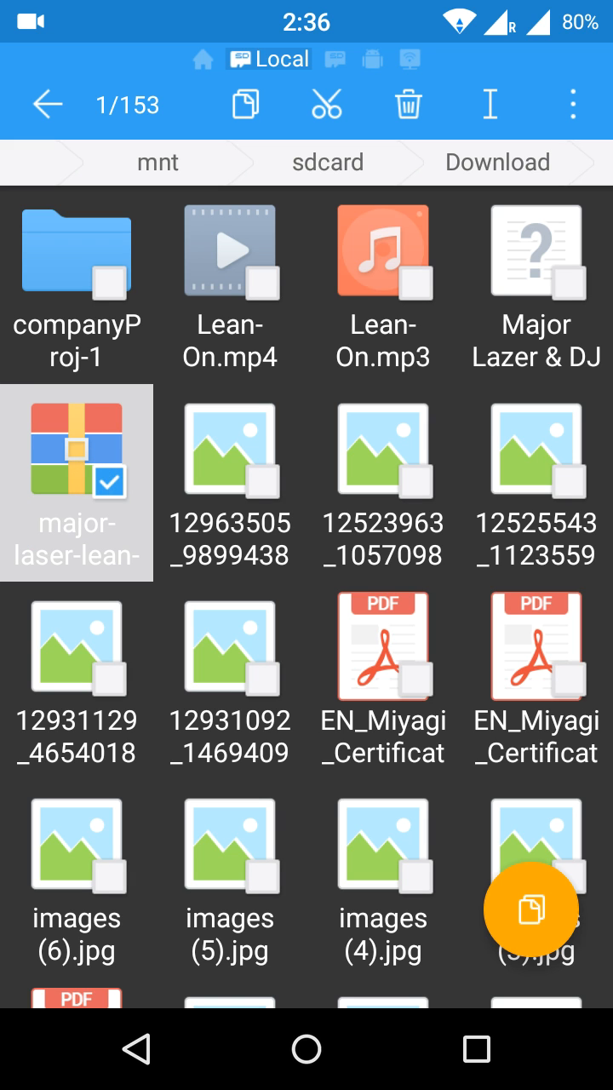
left_click(574, 104)
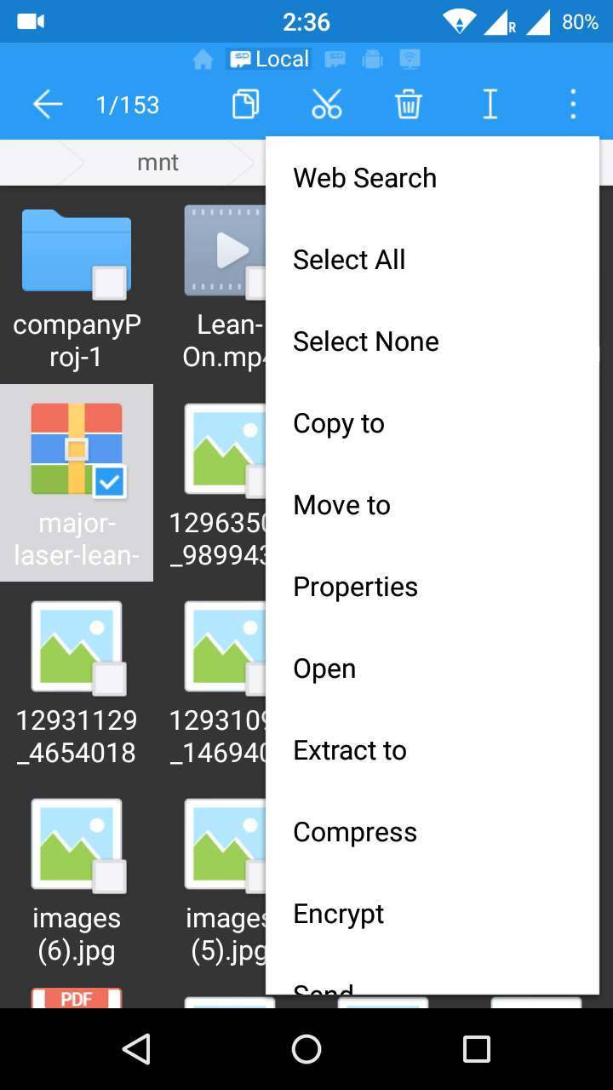
left_click(349, 751)
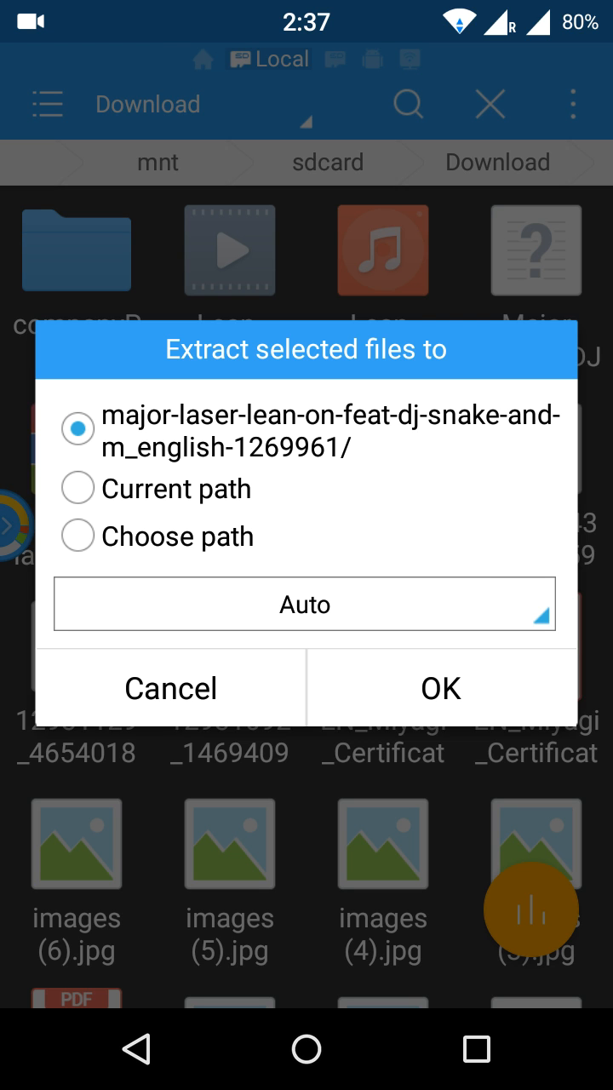
Extract the zip into its archive-named folder, then play Lean-On in MX Player
left_click(438, 689)
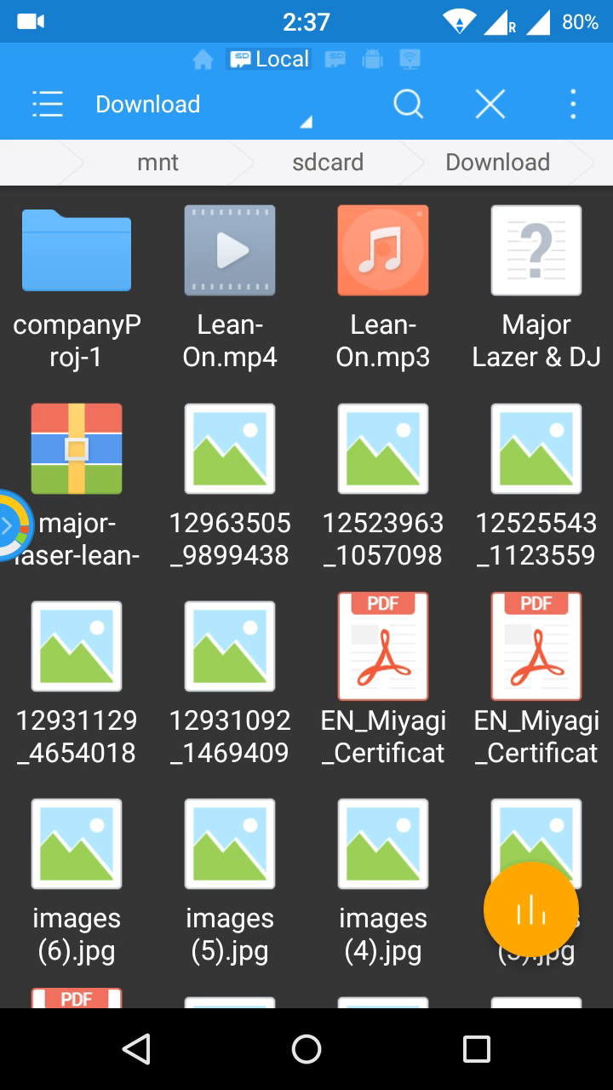
left_click(477, 1049)
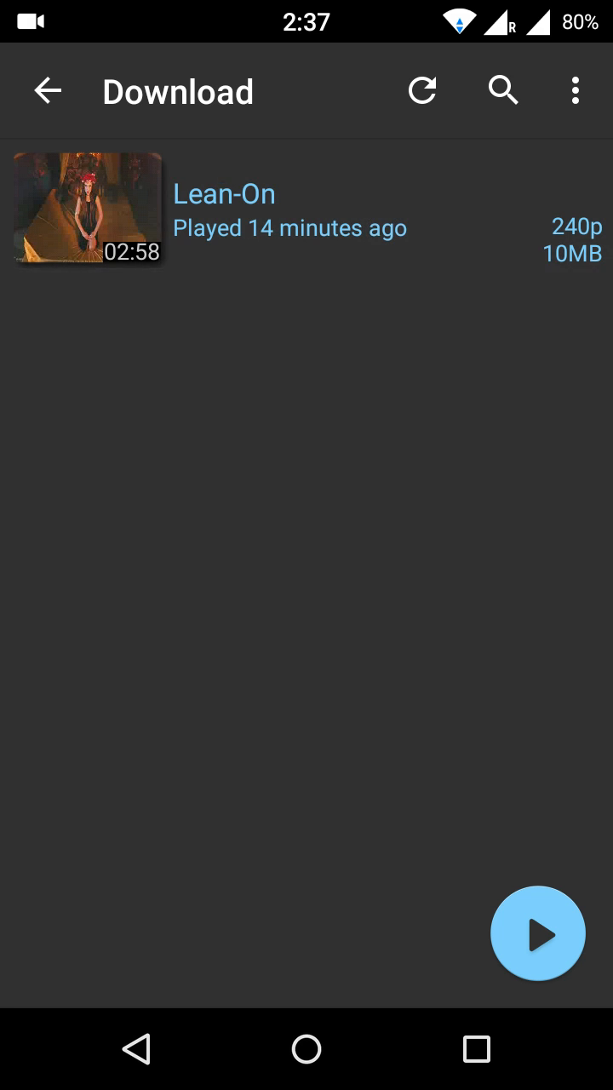
left_click(538, 934)
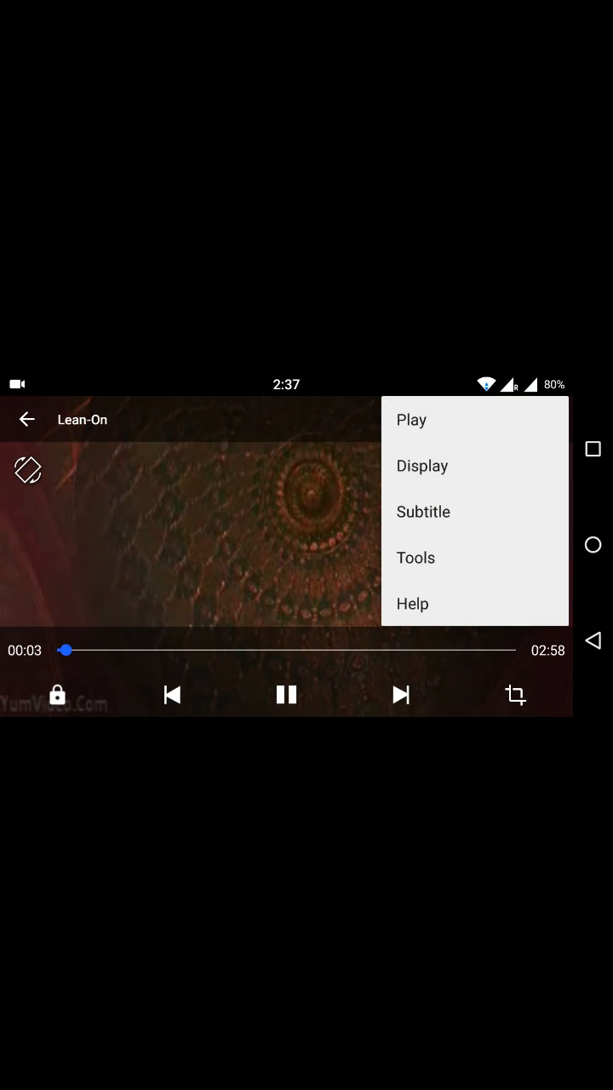
Open the Major Lazer & DJ Snake English .srt from Download as the subtitle
left_click(422, 511)
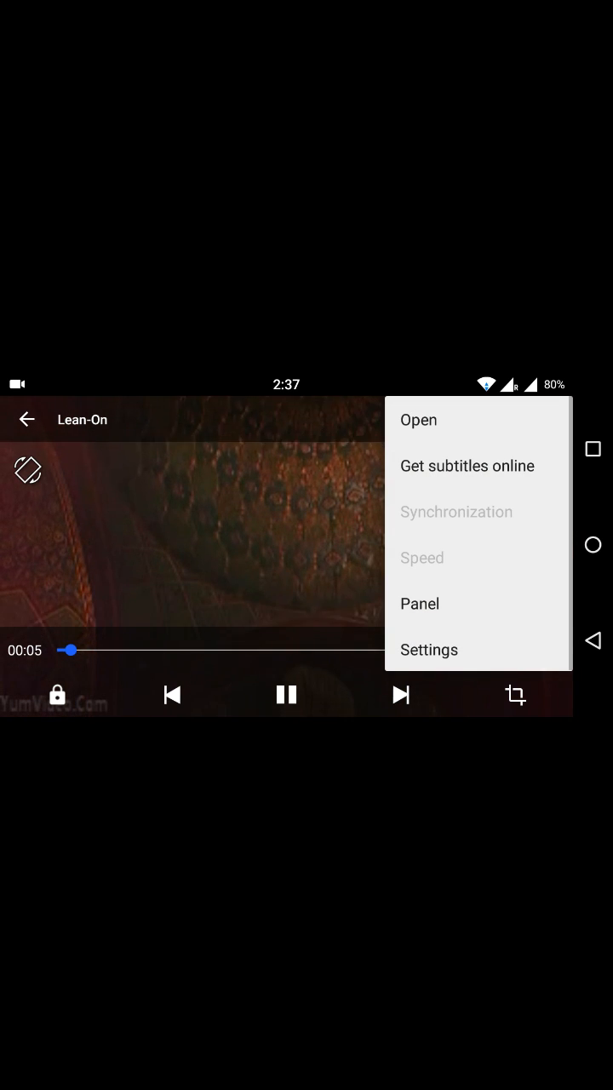
left_click(418, 420)
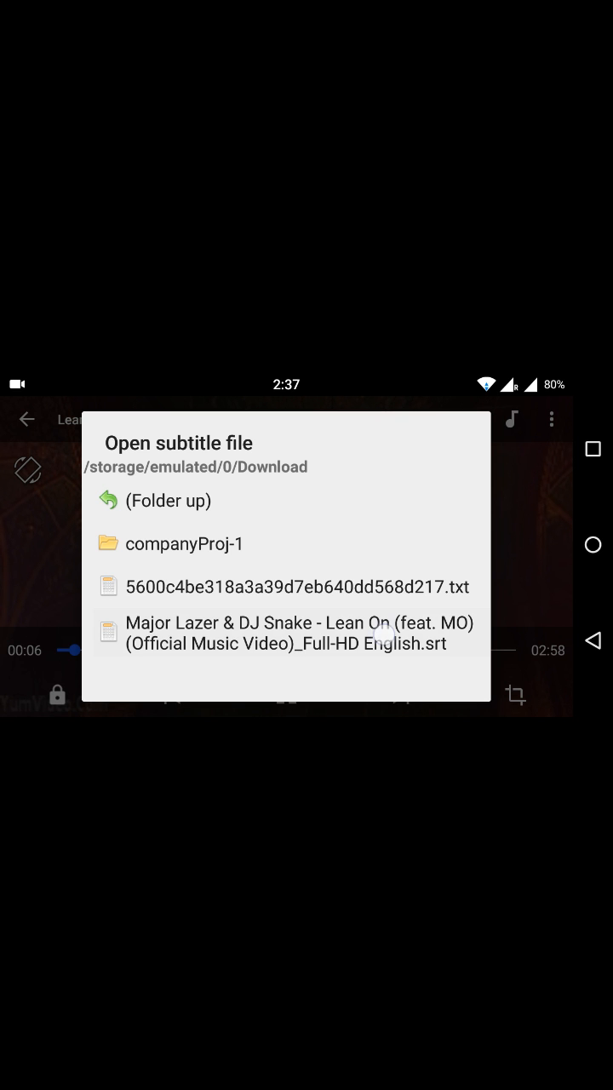
left_click(299, 633)
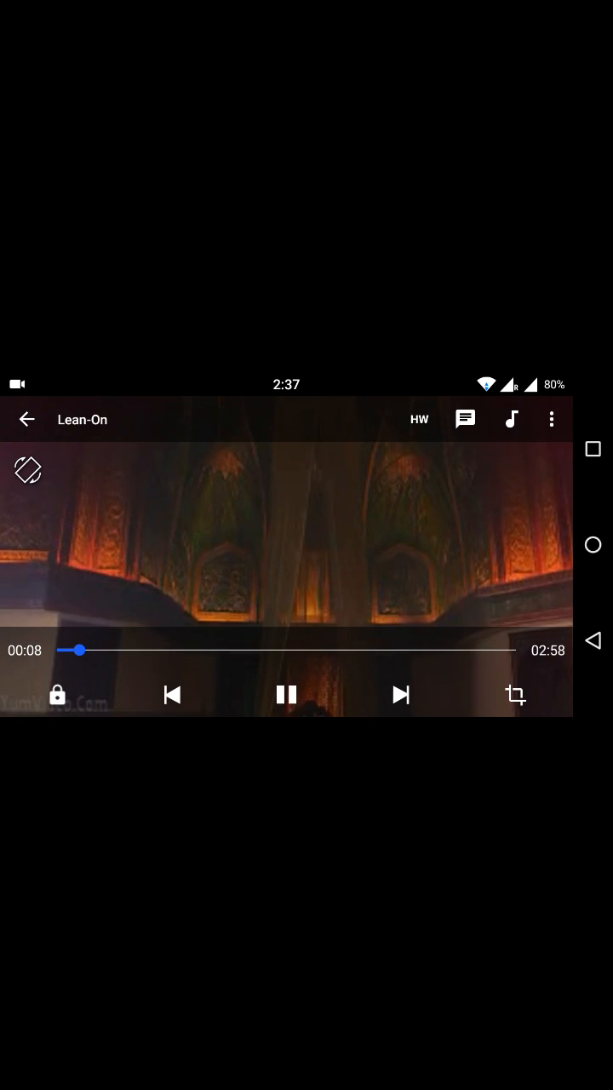
scroll("down", 3)
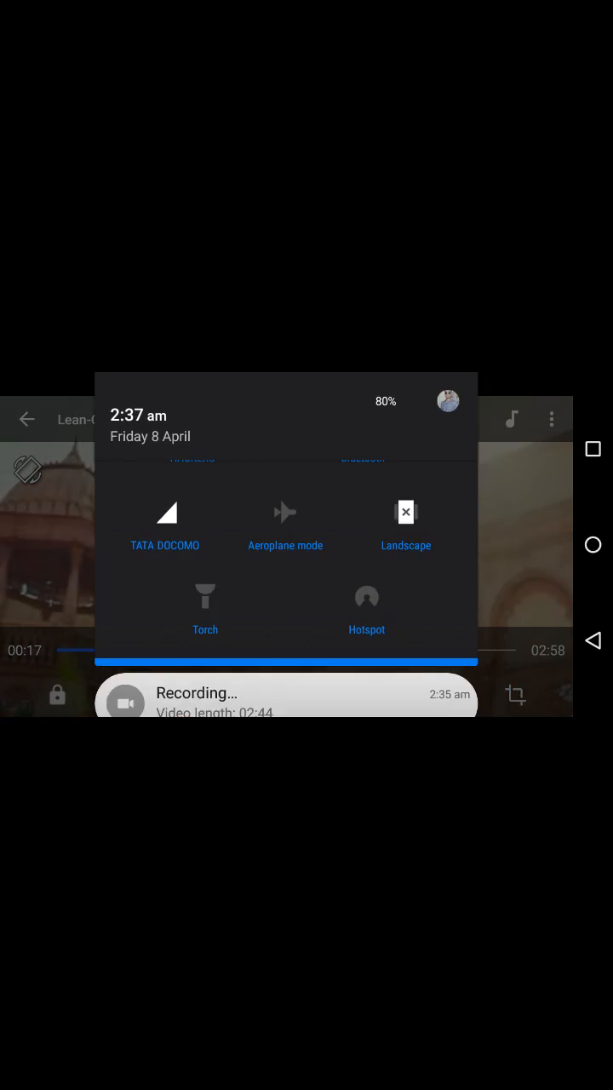